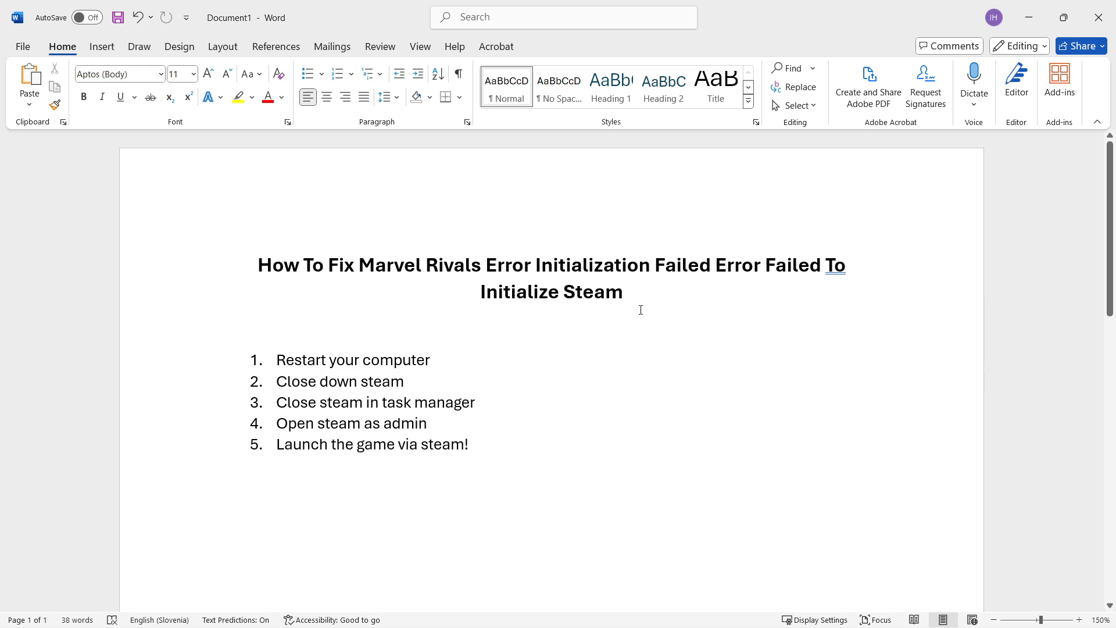
# - Close the Steam library window and quit Steam completely from its hidden tray icon
pyautogui.scroll(-3)
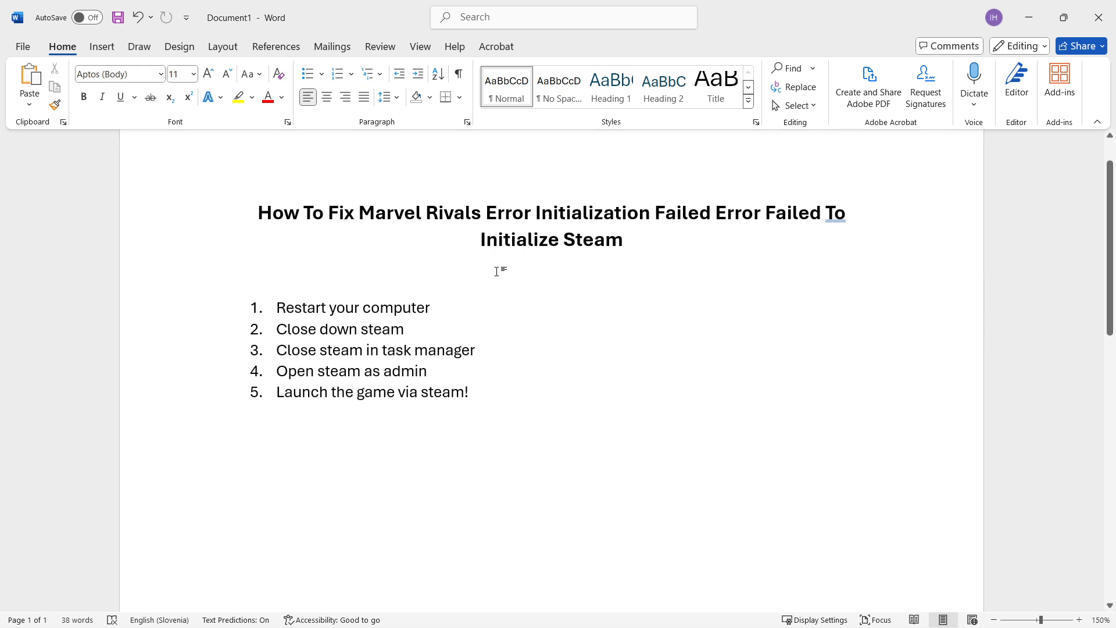
pyautogui.moveTo(449, 276)
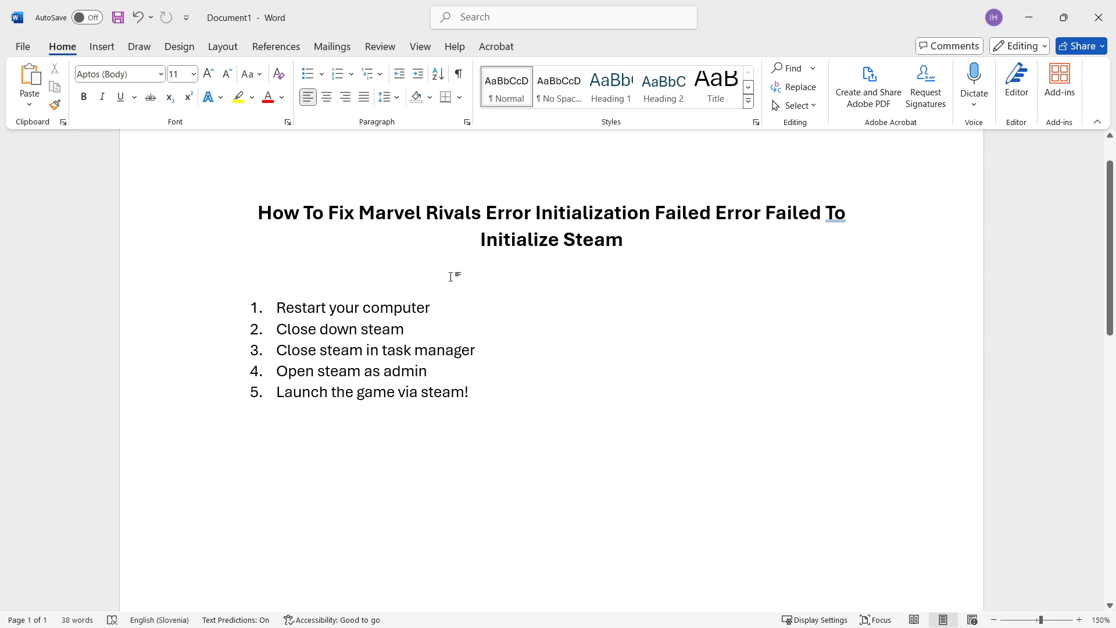
pyautogui.click(224, 275)
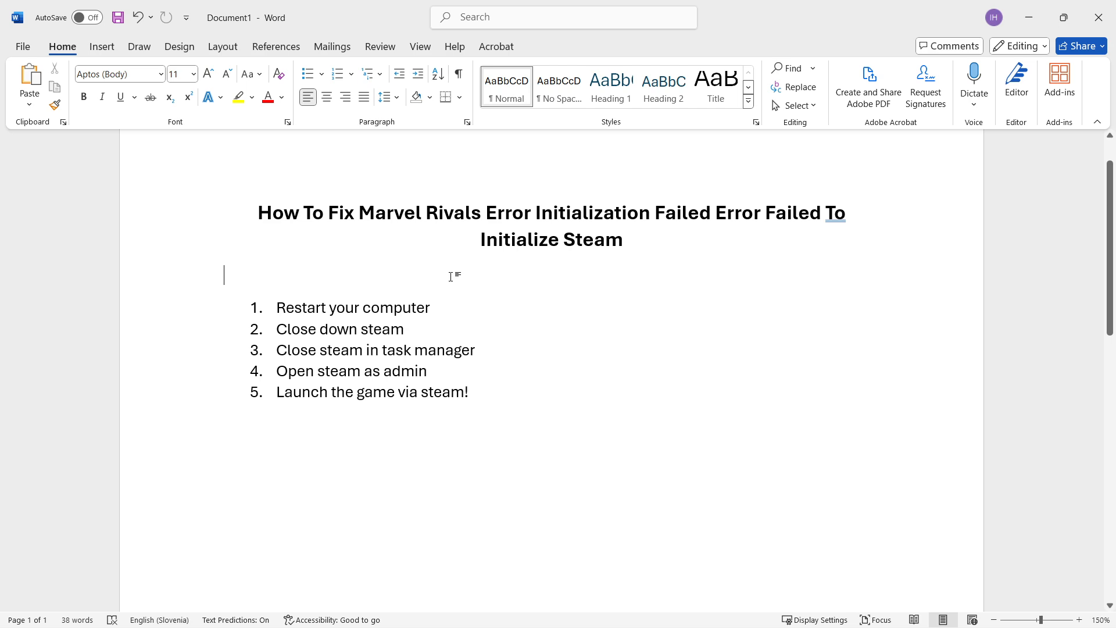
pyautogui.moveTo(278, 334)
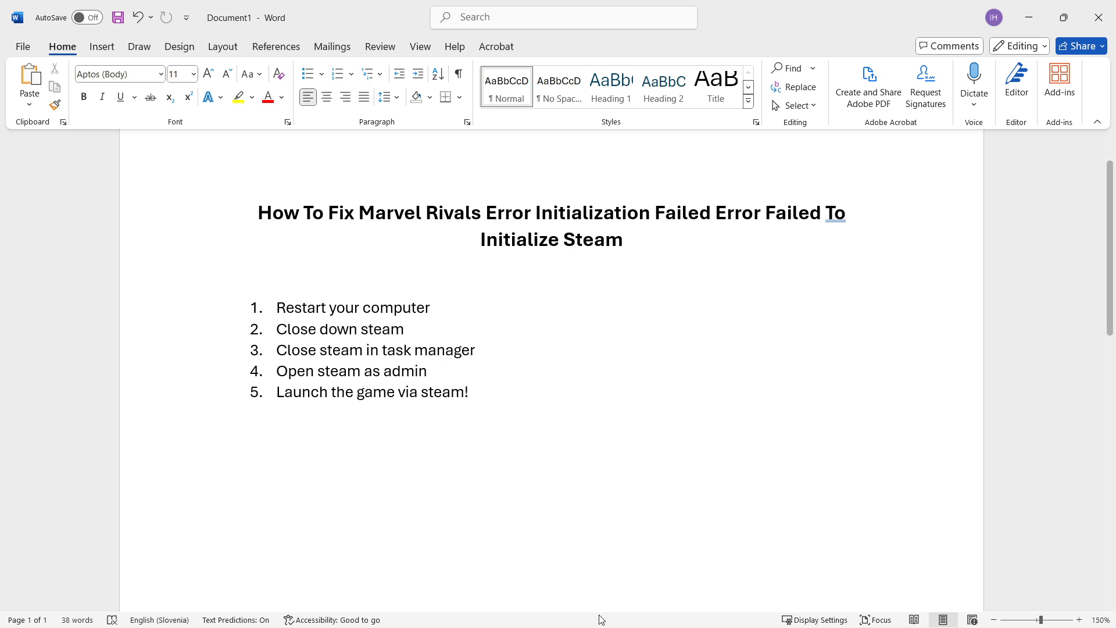
pyautogui.click(734, 611)
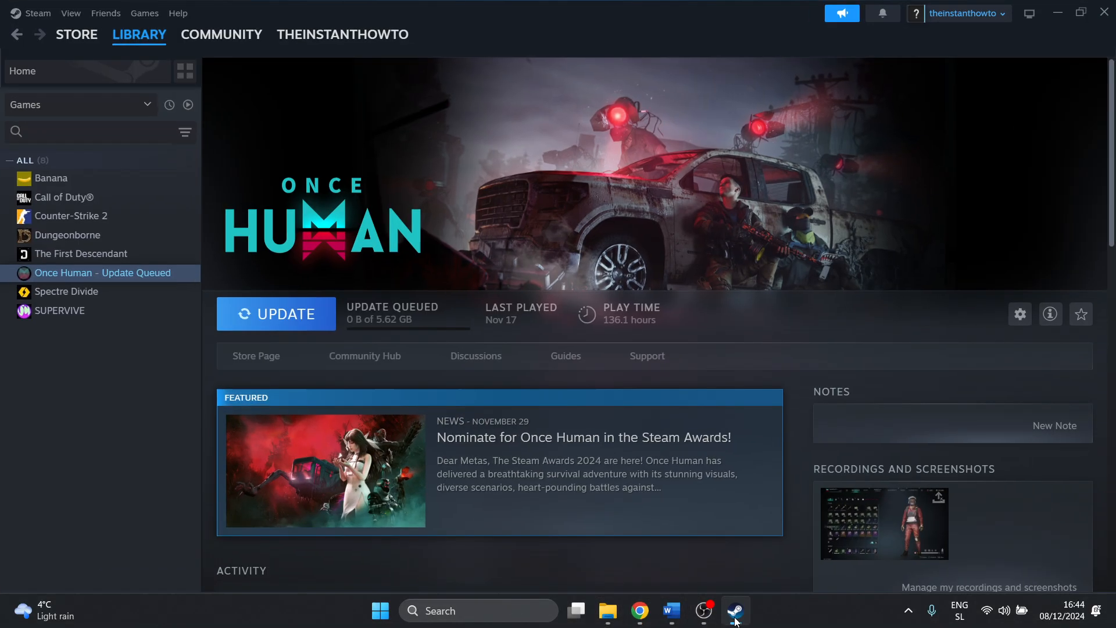
pyautogui.click(76, 34)
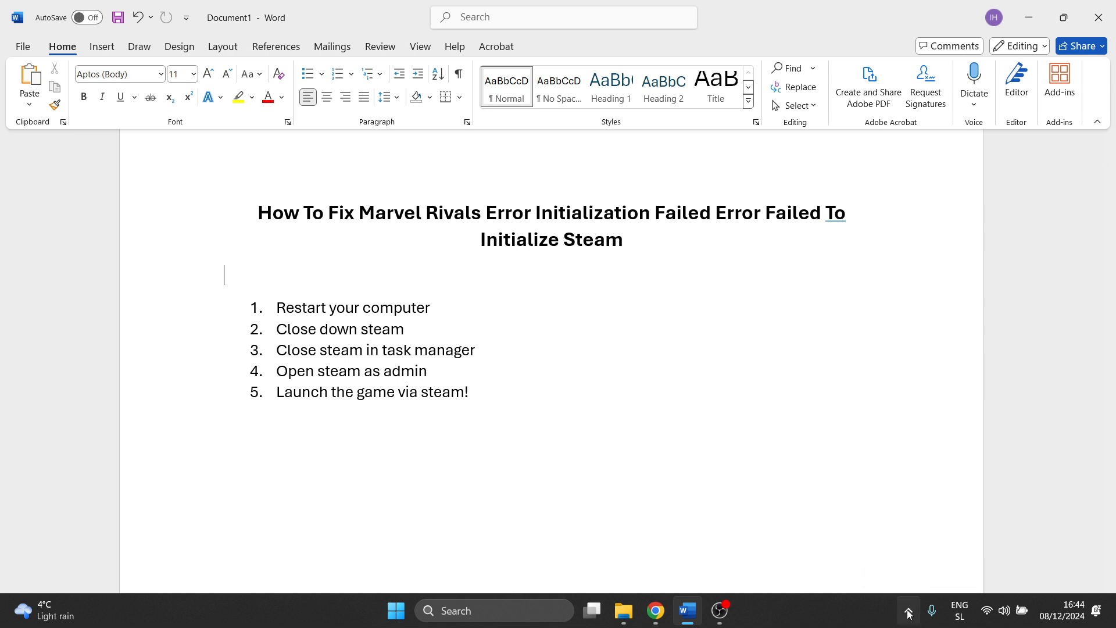
pyautogui.click(906, 610)
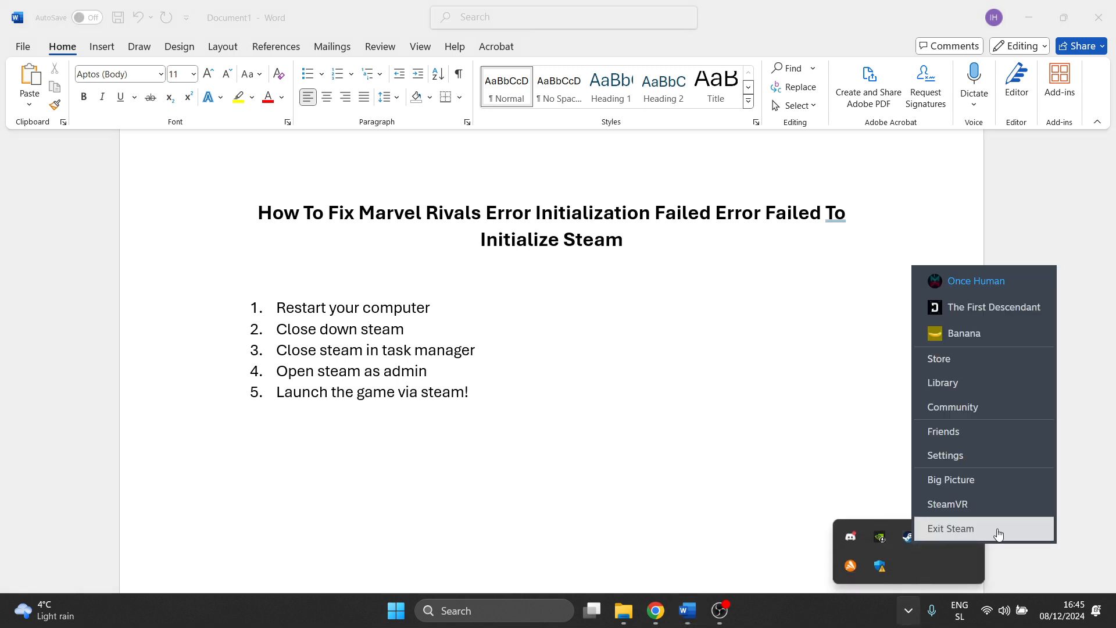
pyautogui.click(951, 528)
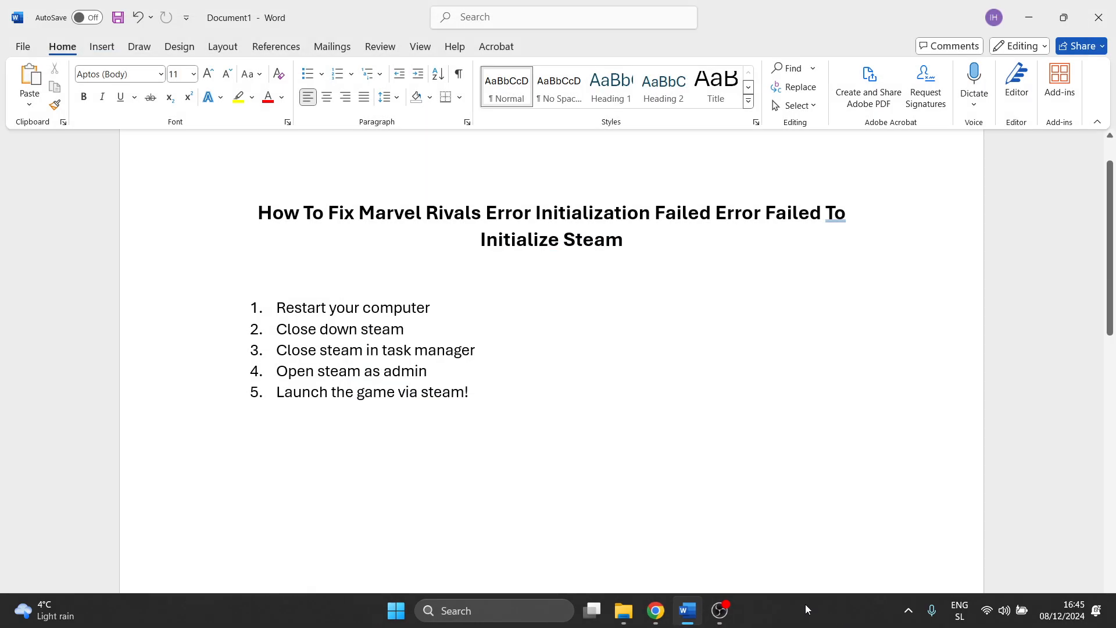
# - Filter Task Manager for 'steam' to confirm no Steam processes remain, then close it
pyautogui.rightClick(806, 609)
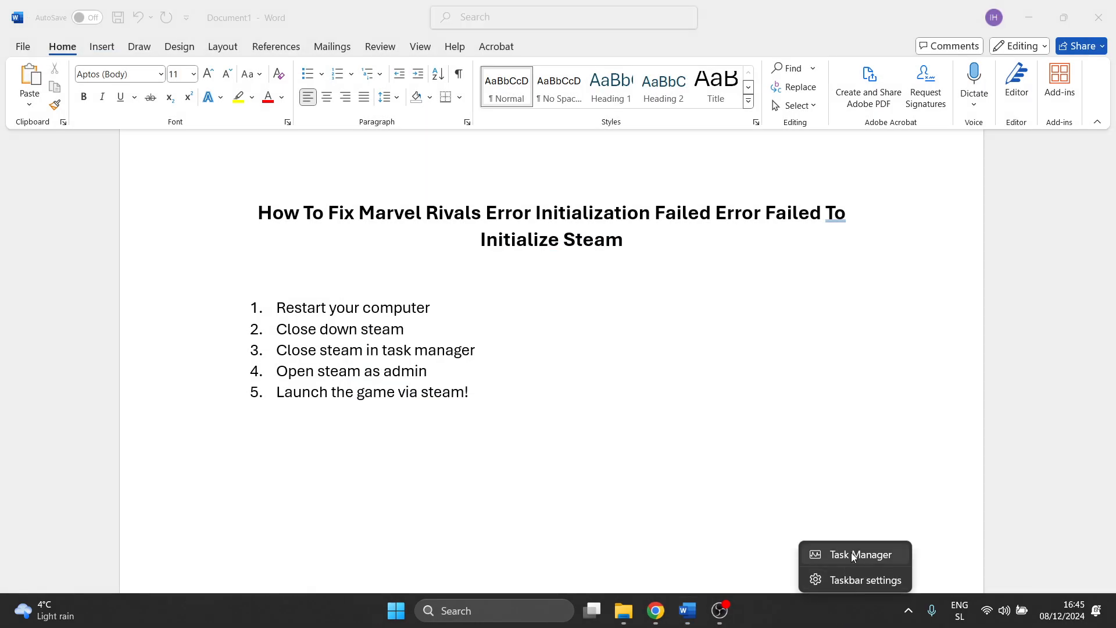
pyautogui.click(862, 554)
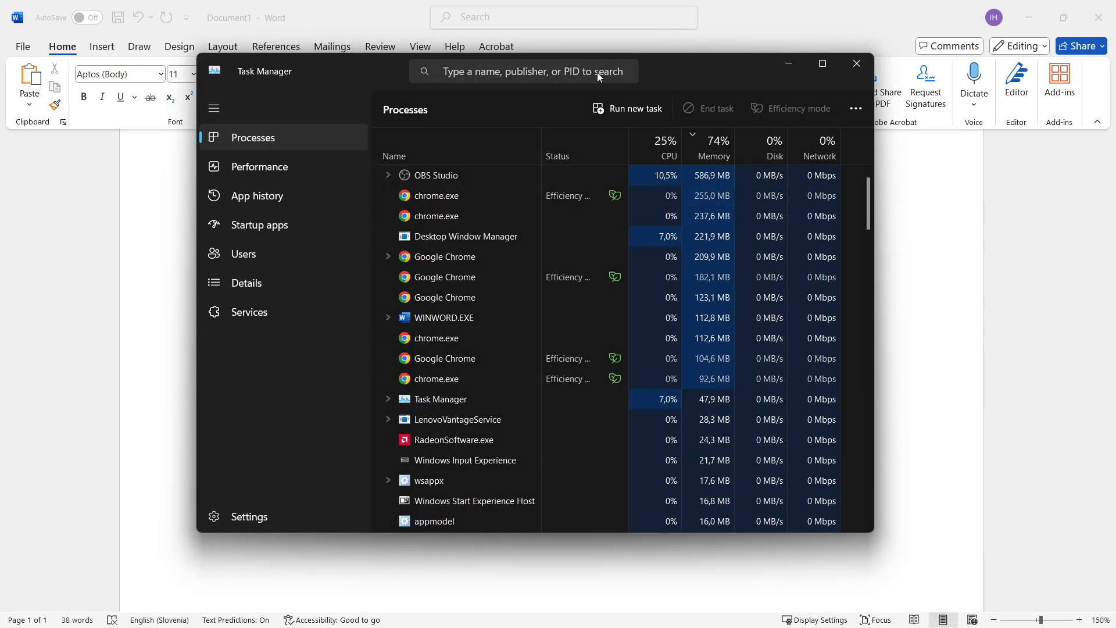
pyautogui.write('steam')
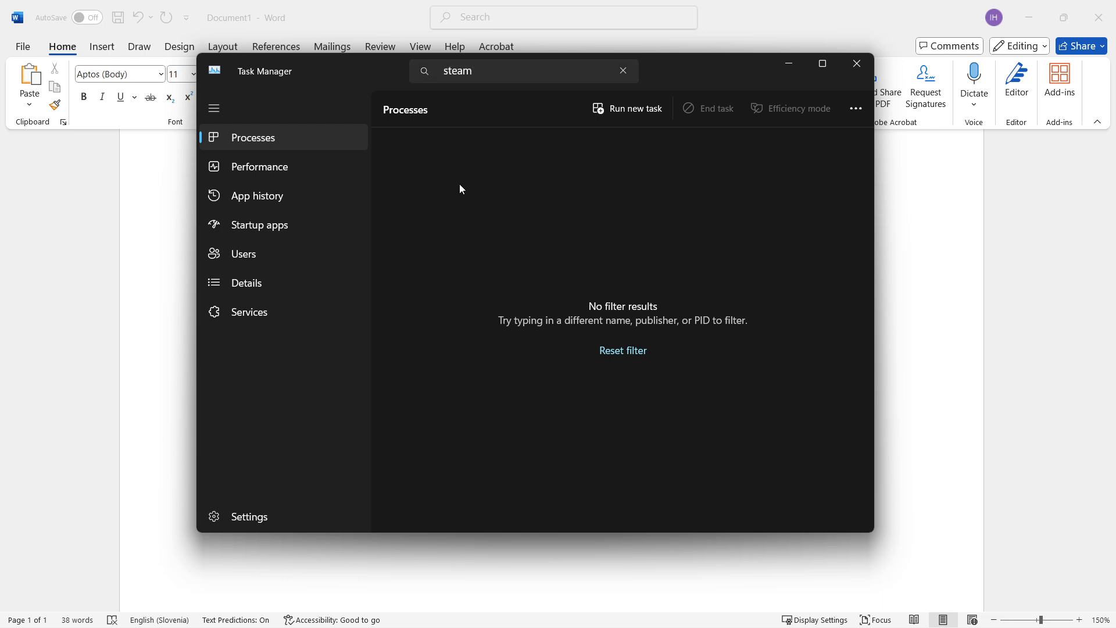
pyautogui.moveTo(506, 186)
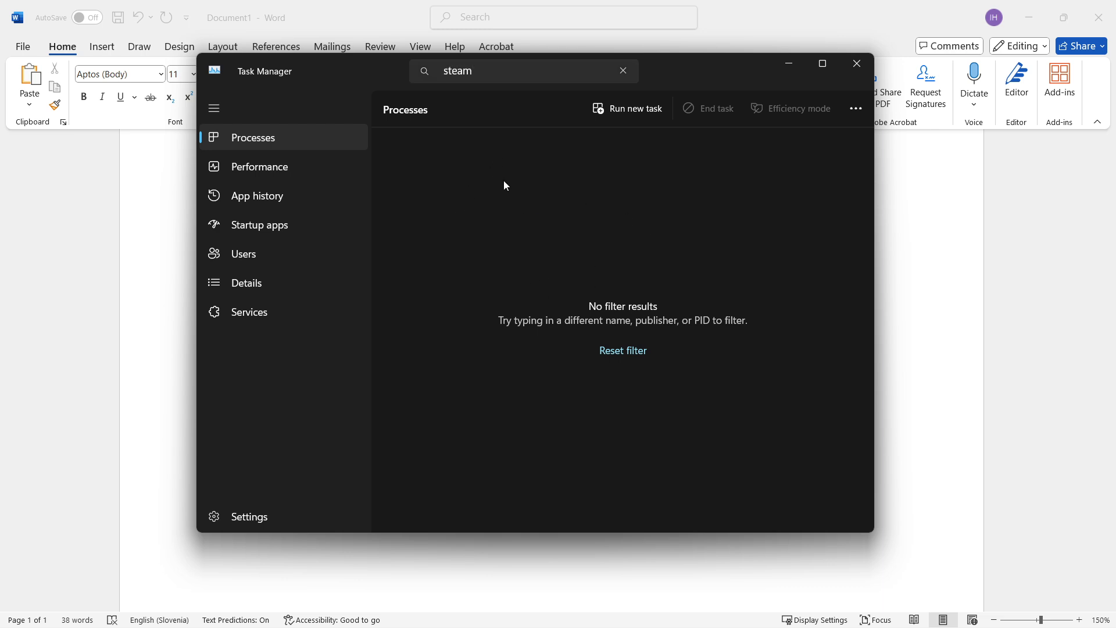
pyautogui.moveTo(483, 159)
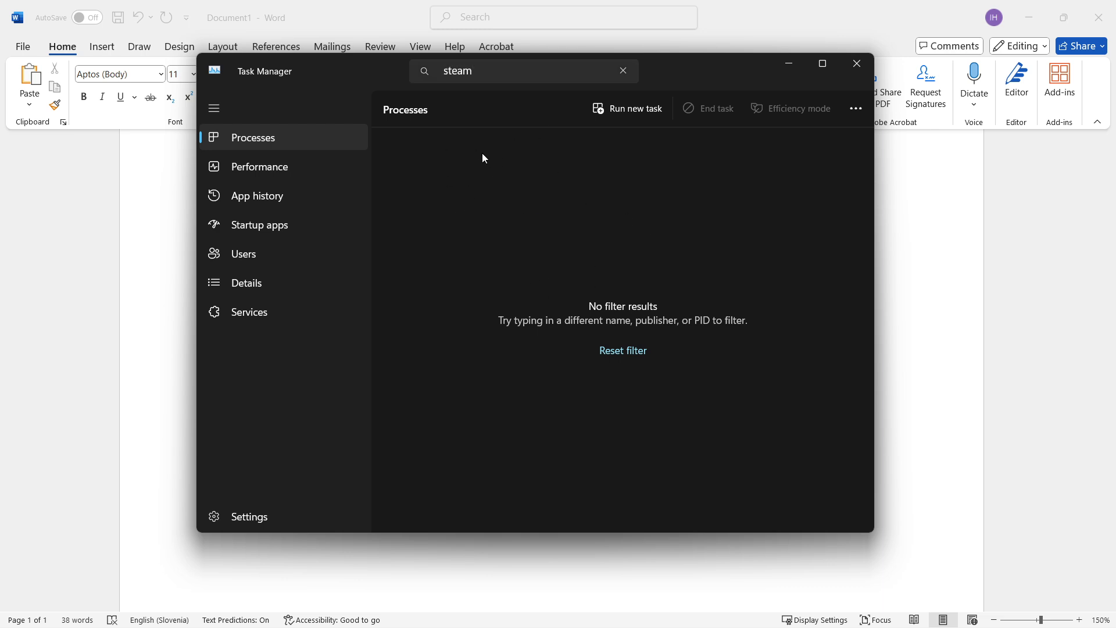
pyautogui.moveTo(789, 135)
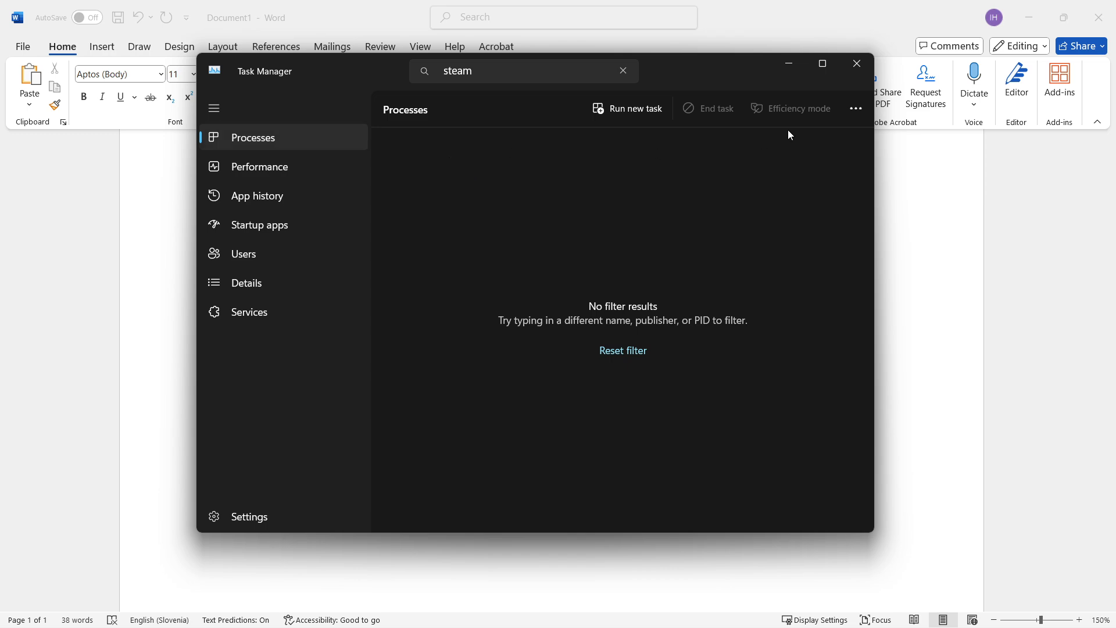
pyautogui.click(523, 70)
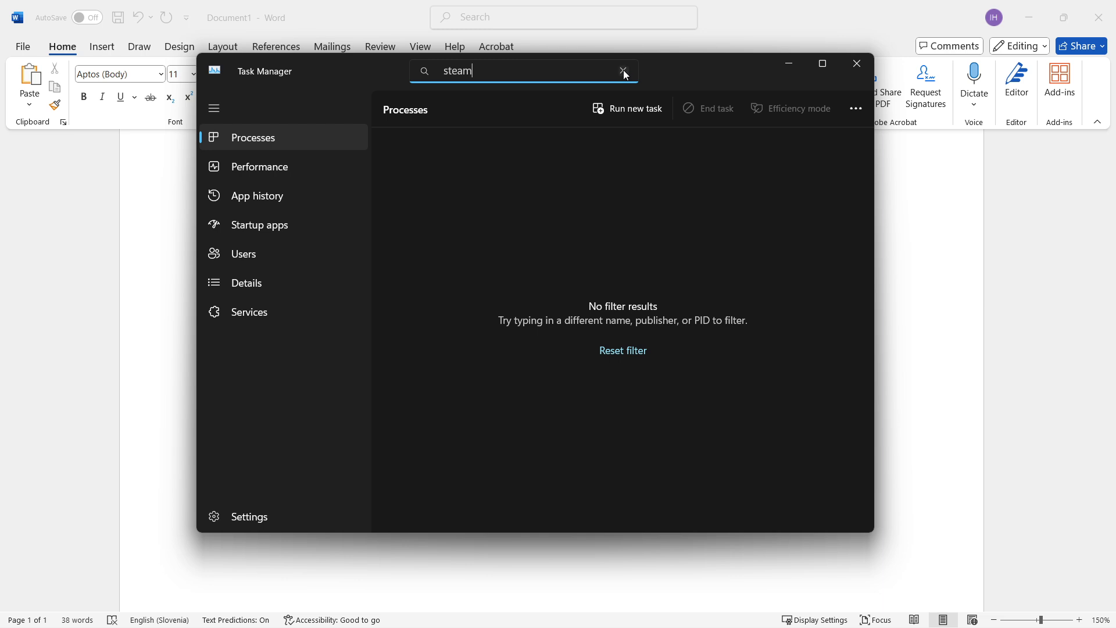
pyautogui.click(625, 70)
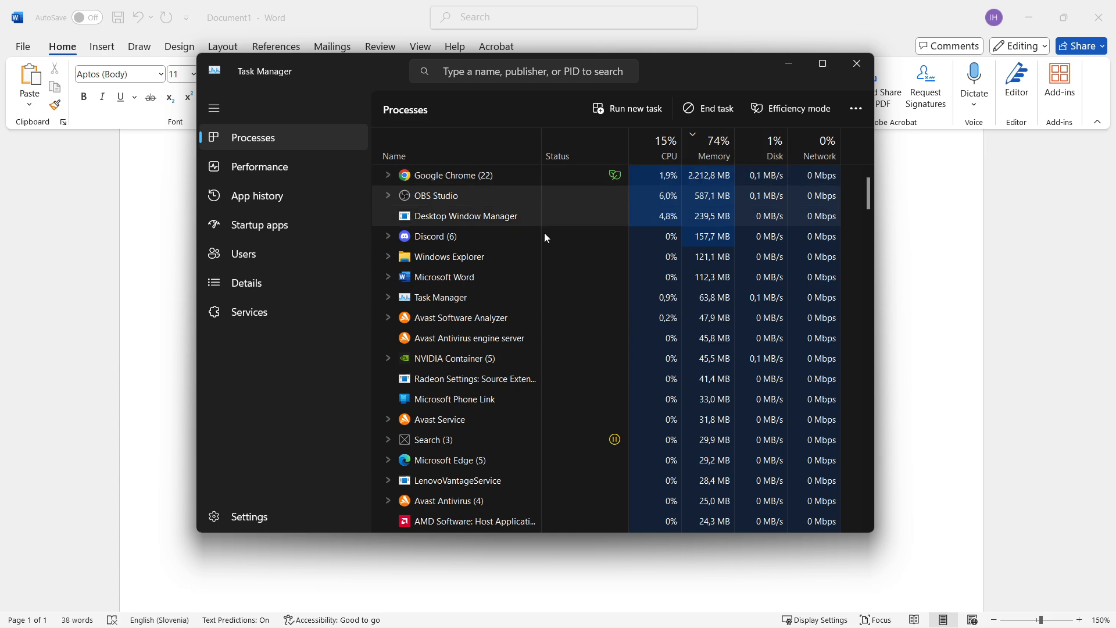
pyautogui.click(856, 63)
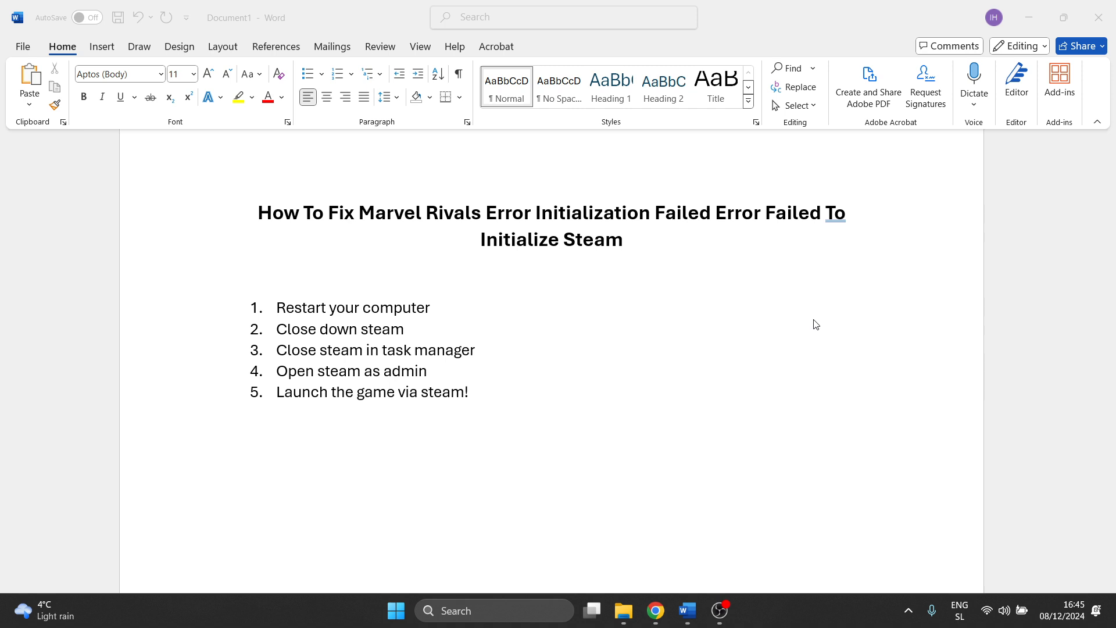
pyautogui.moveTo(618, 360)
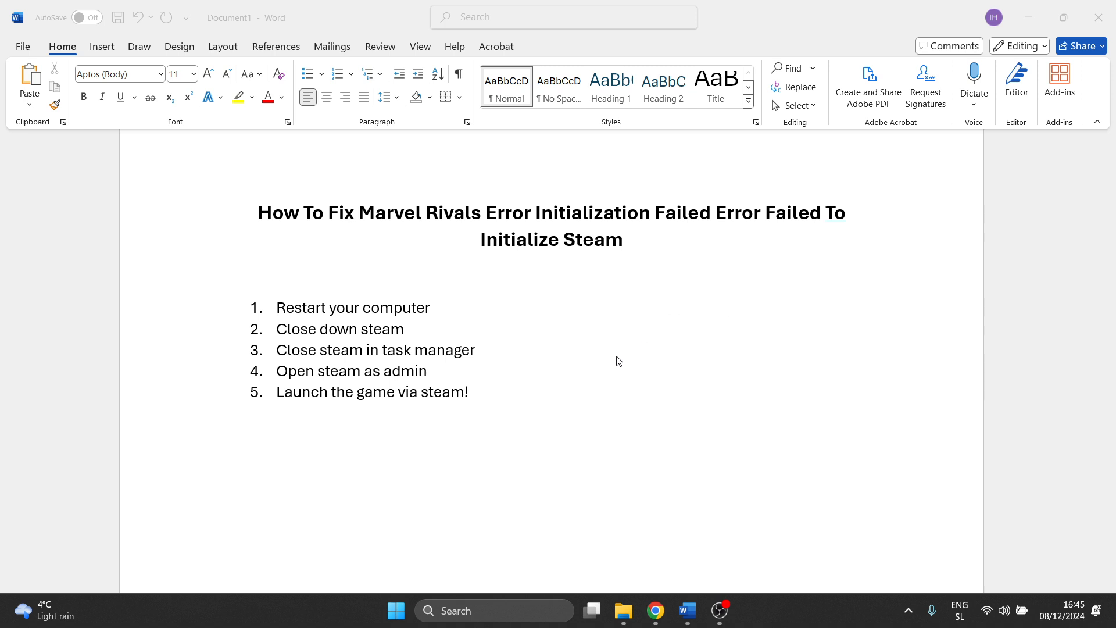
pyautogui.moveTo(535, 555)
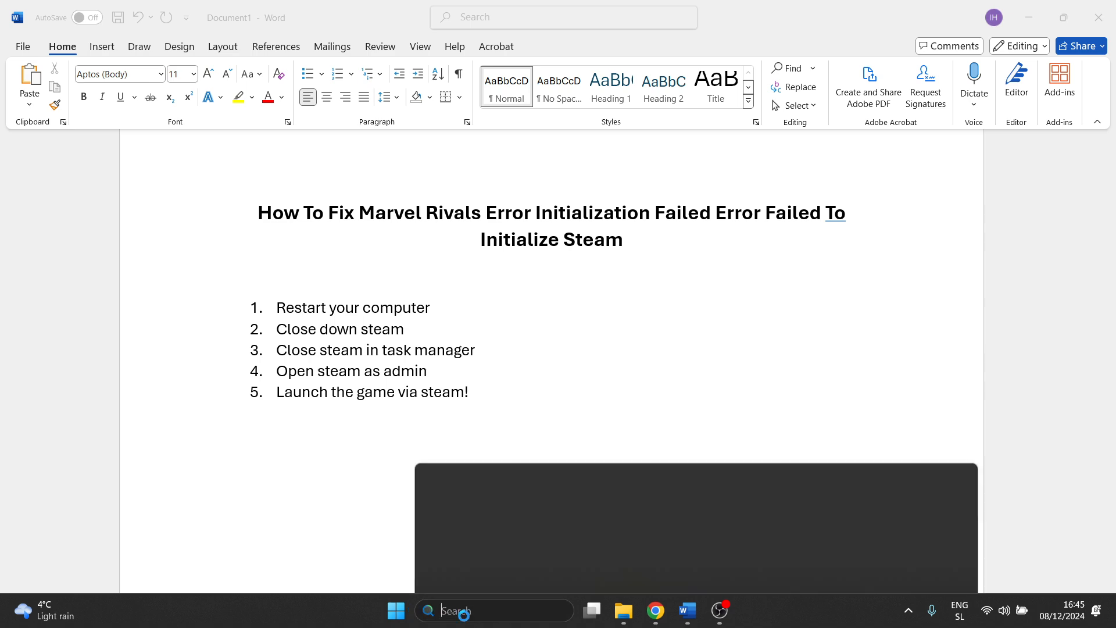
# - Search Windows for 'steam' and launch the Steam app as administrator
pyautogui.write('steam')
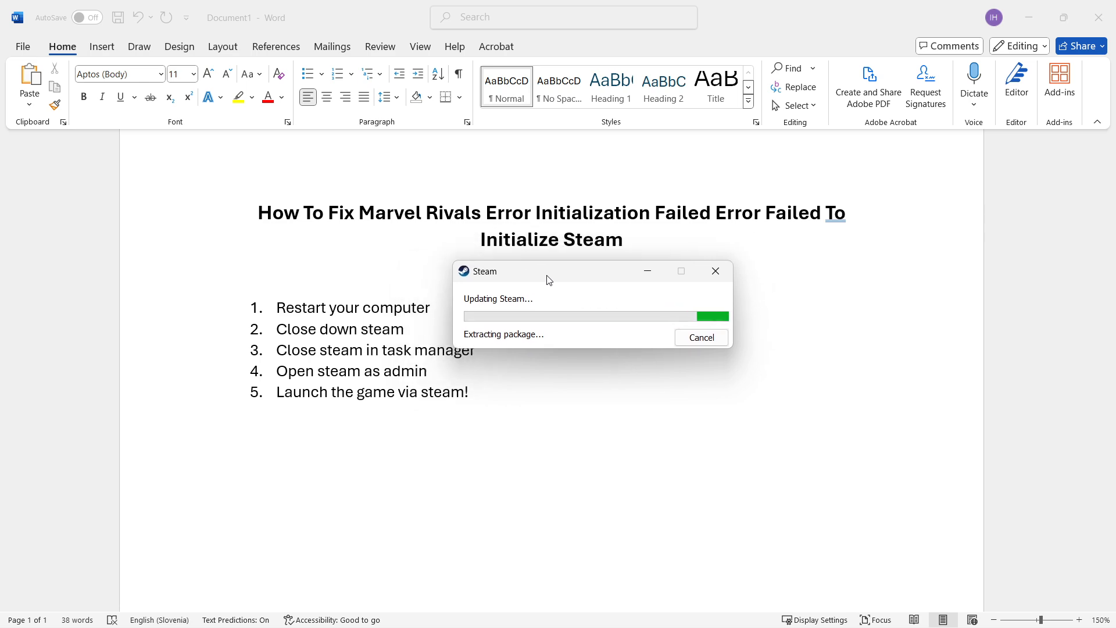
# - Reposition the Steam updater window and wait until Steam opens on the Store
pyautogui.moveTo(548, 270); pyautogui.dragTo(510, 283)
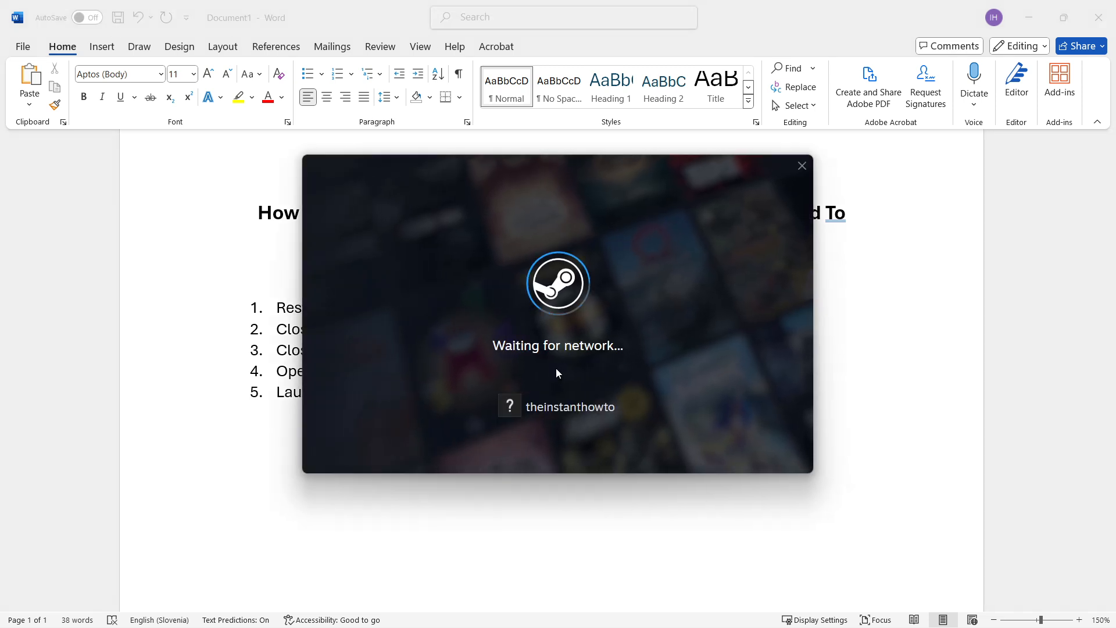
pyautogui.click(802, 165)
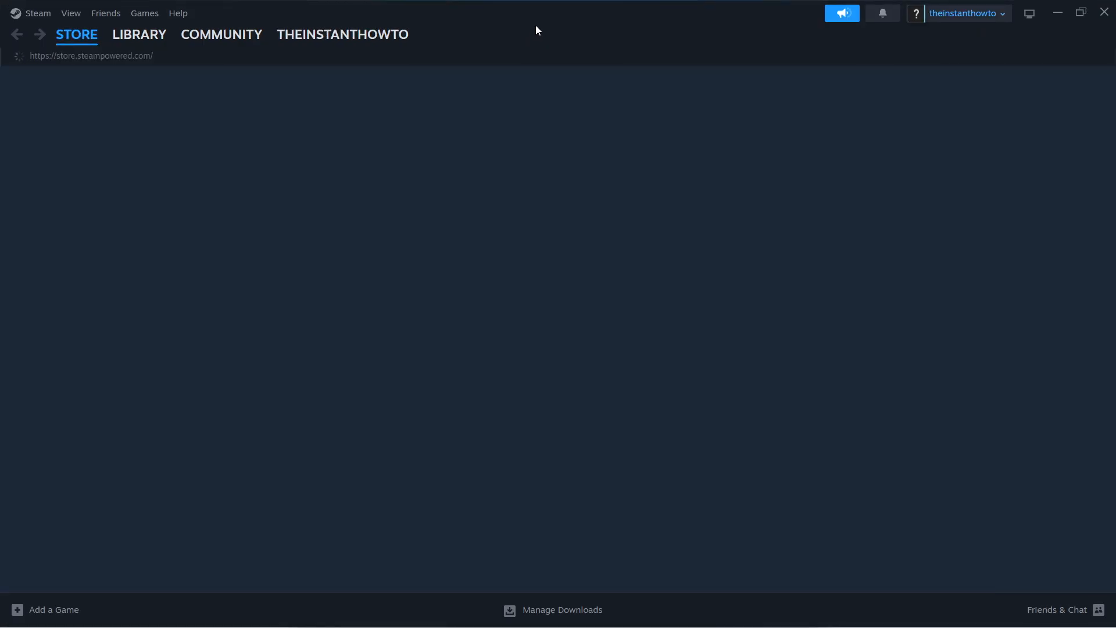
# - Go to the Steam library and open the Once Human game page
pyautogui.click(139, 35)
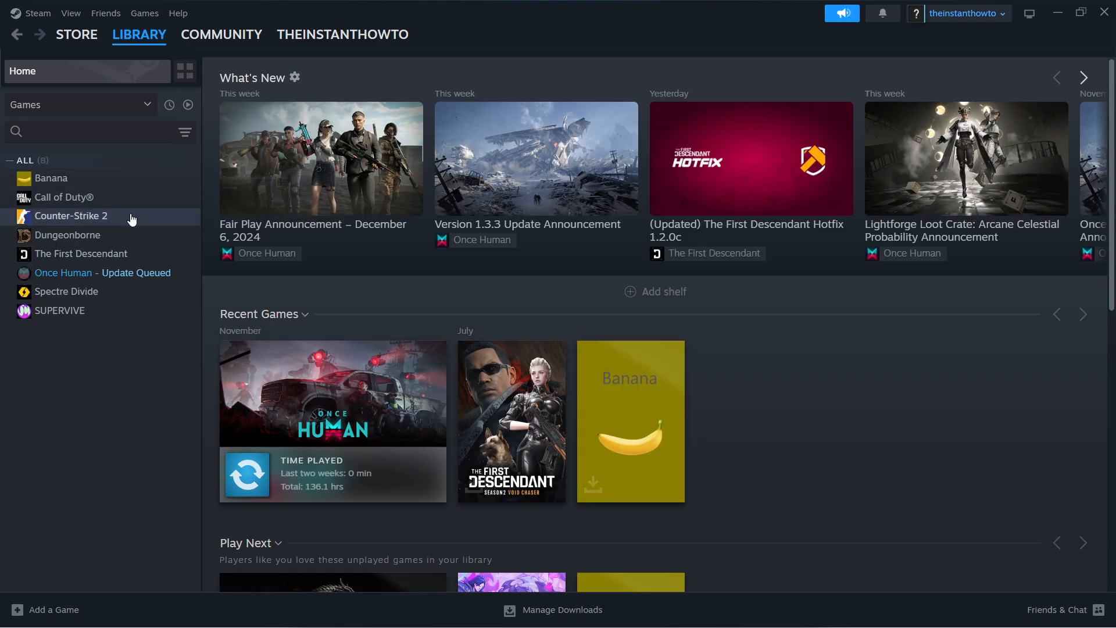
pyautogui.moveTo(64, 277)
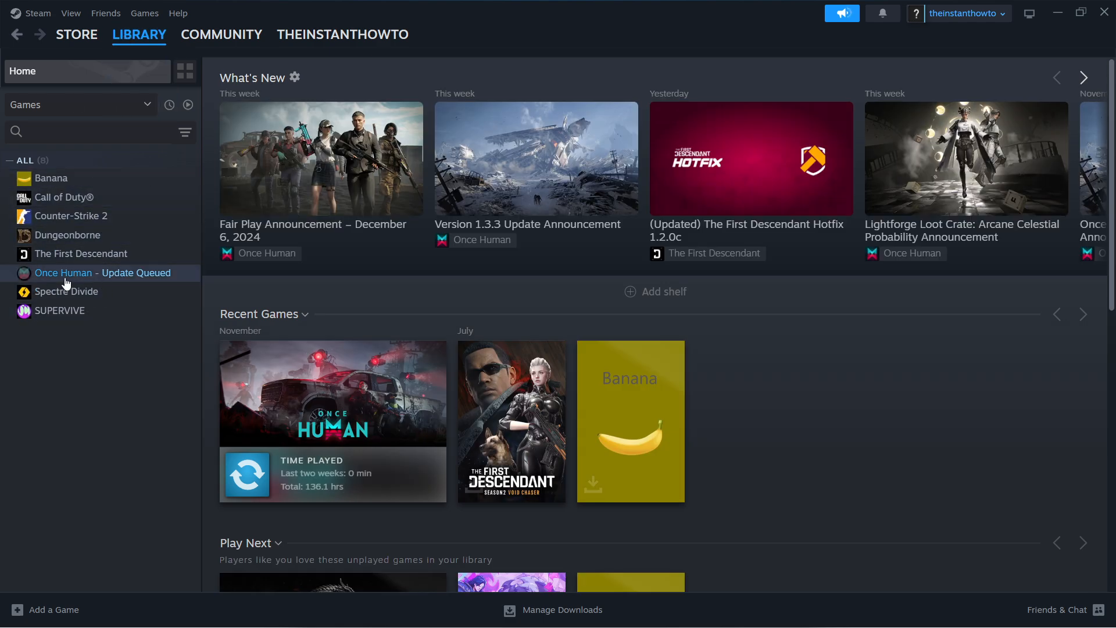
pyautogui.click(63, 272)
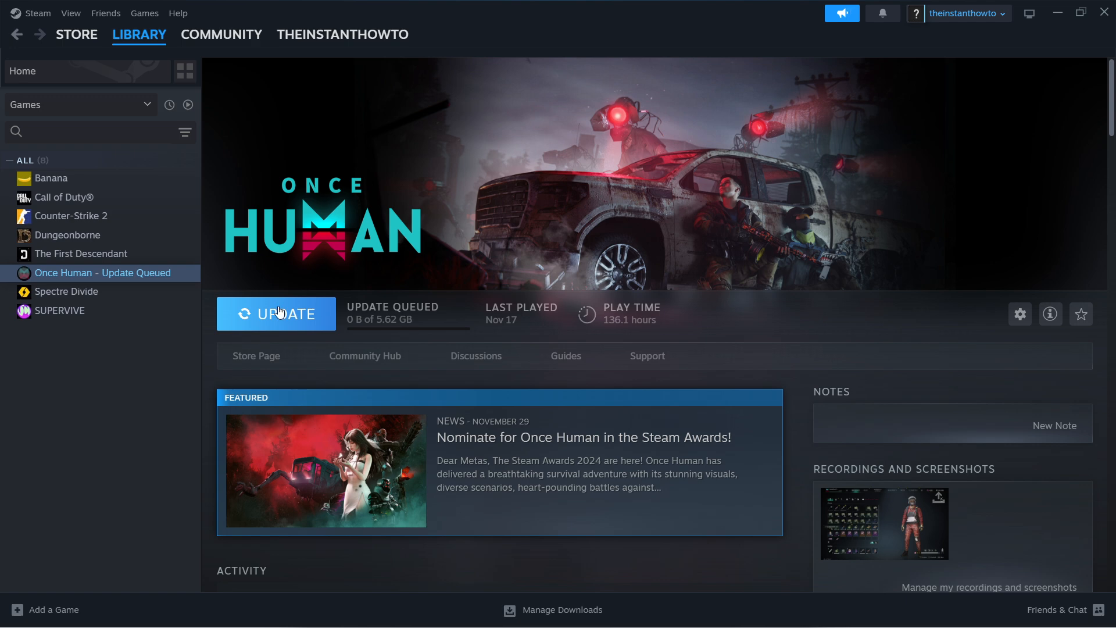